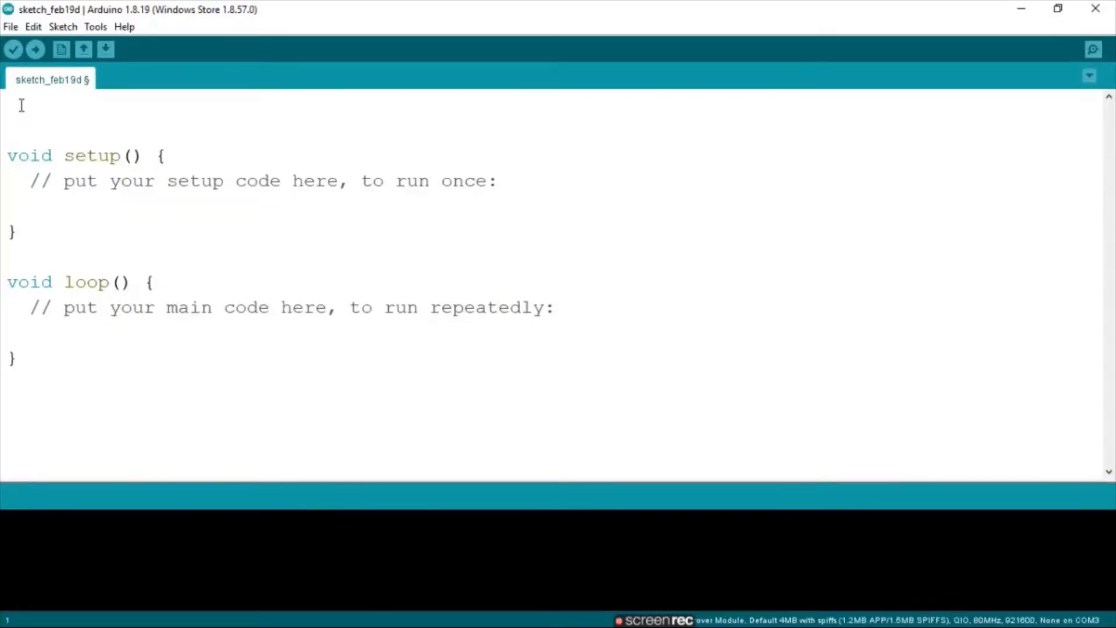
Declare a global integer 'int val=0;' at the top of the sketch
type("int va")
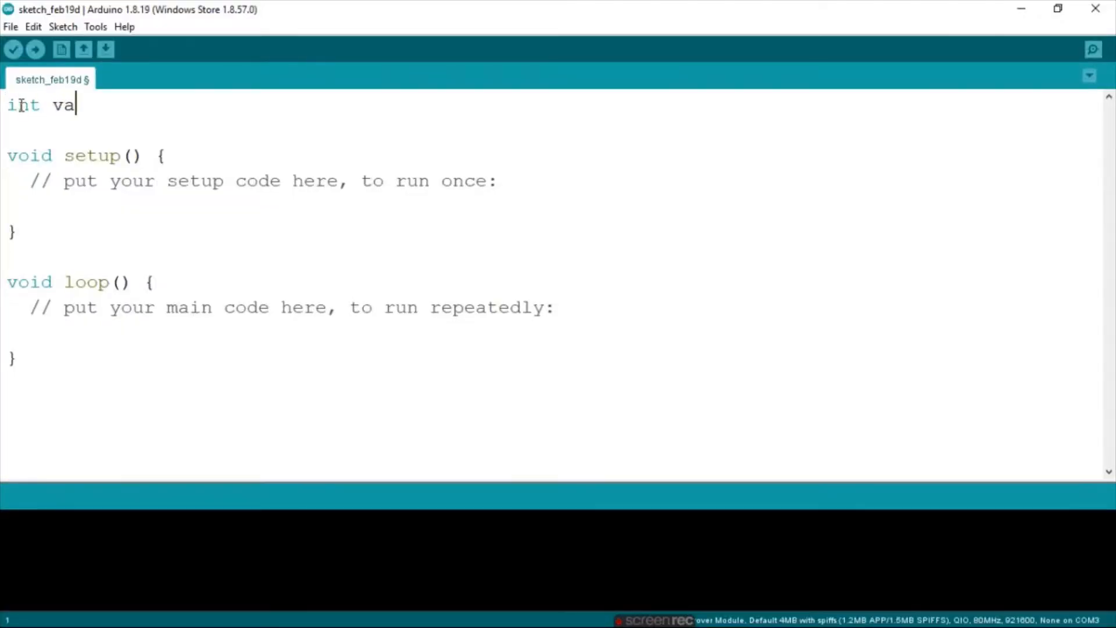
type("l=0;")
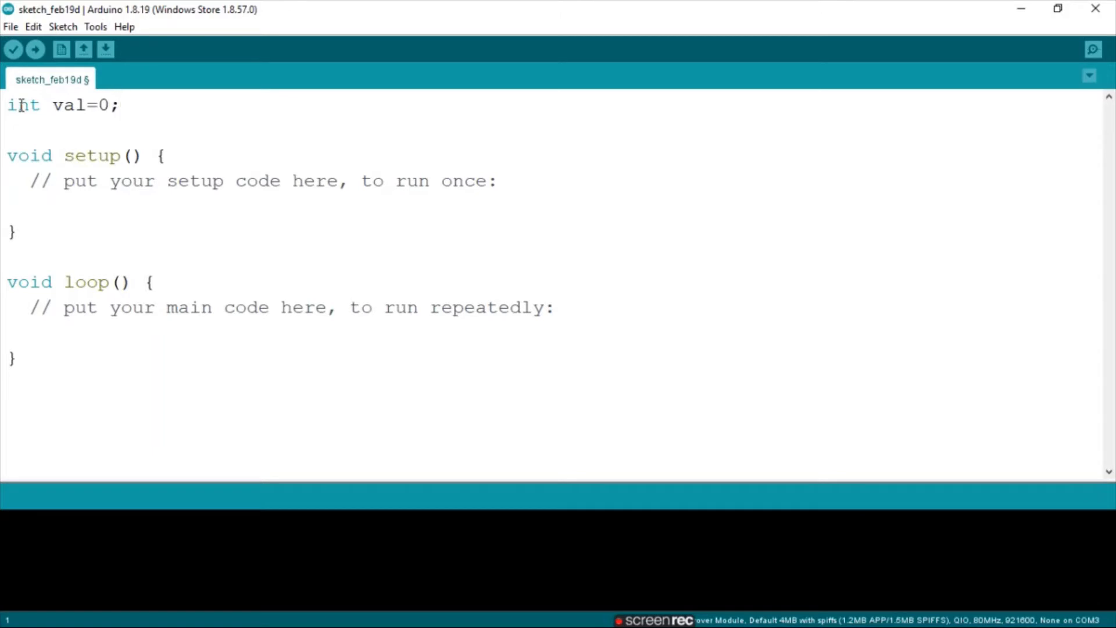
Replace the setup placeholder comment with Serial.begin(9600);
triple_click(249, 180)
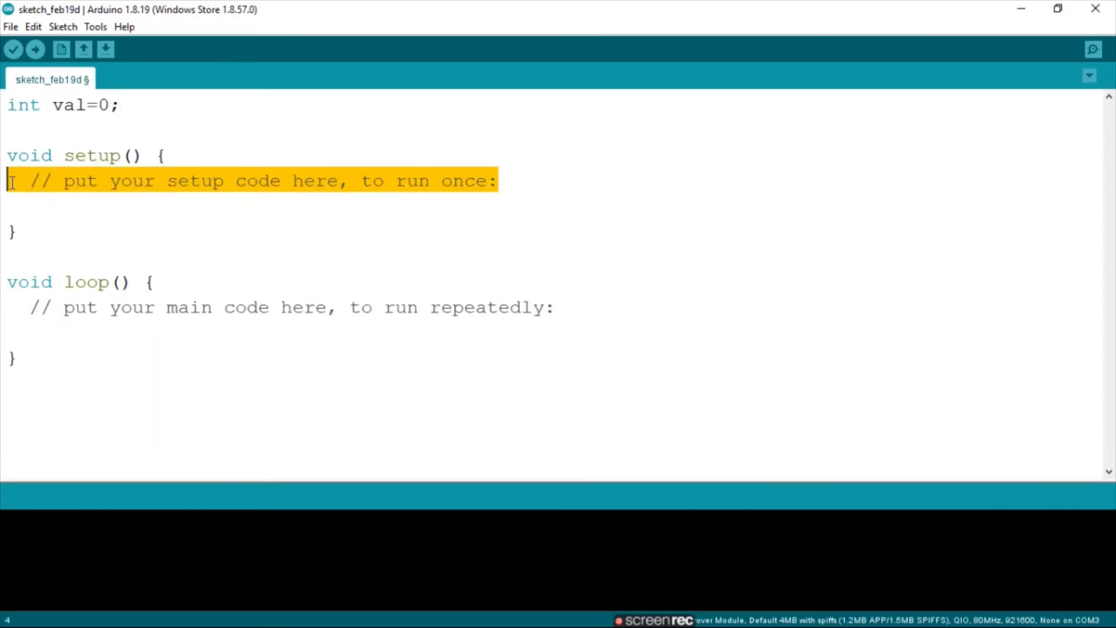
key("Delete")
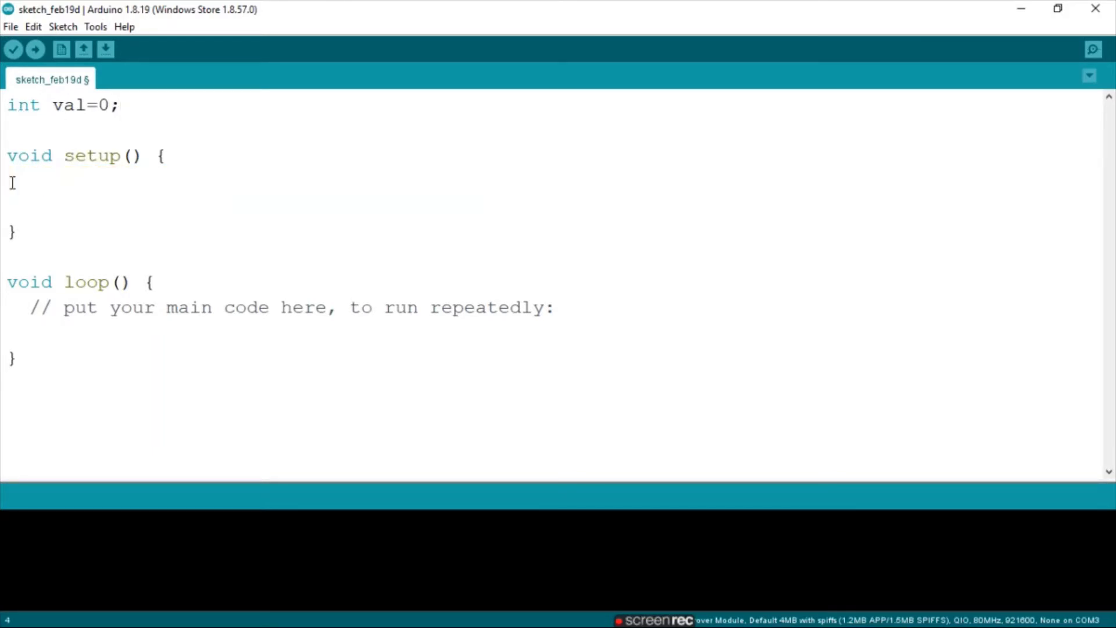
type("Serial.")
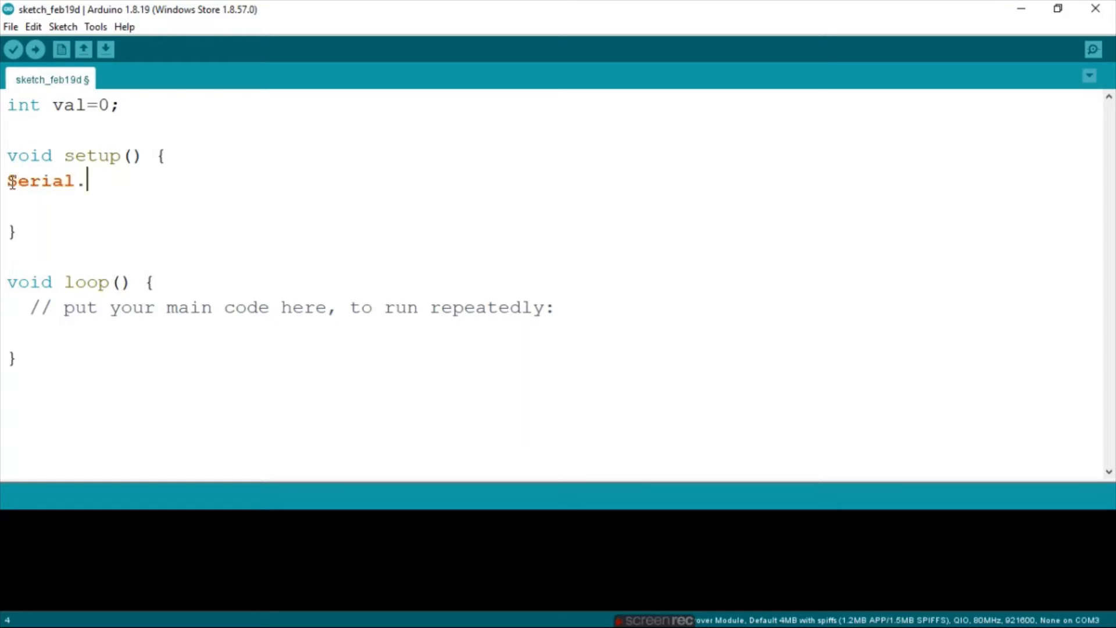
type("begin(")
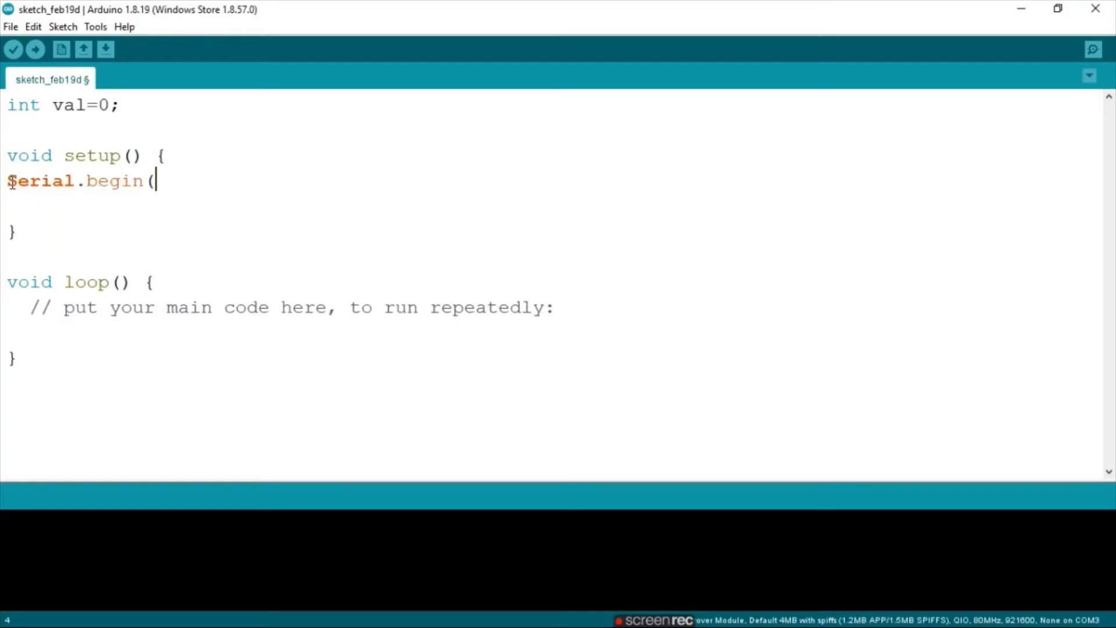
type("9600")
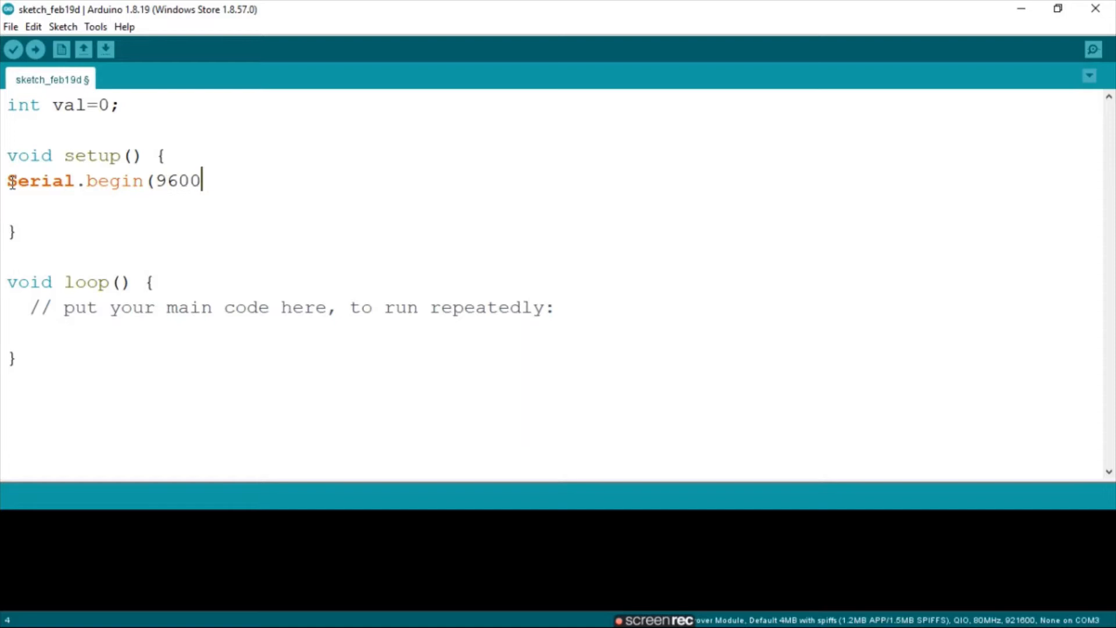
type(");")
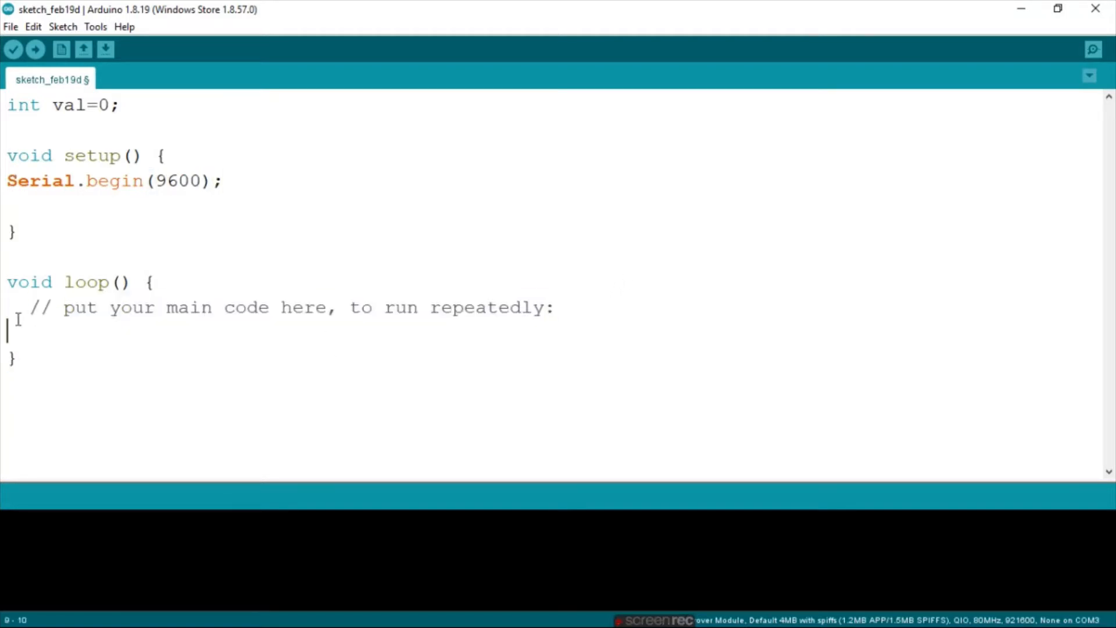
Replace the loop placeholder comment with val=hallRead();
left_click_drag(273, 307, 545, 307)
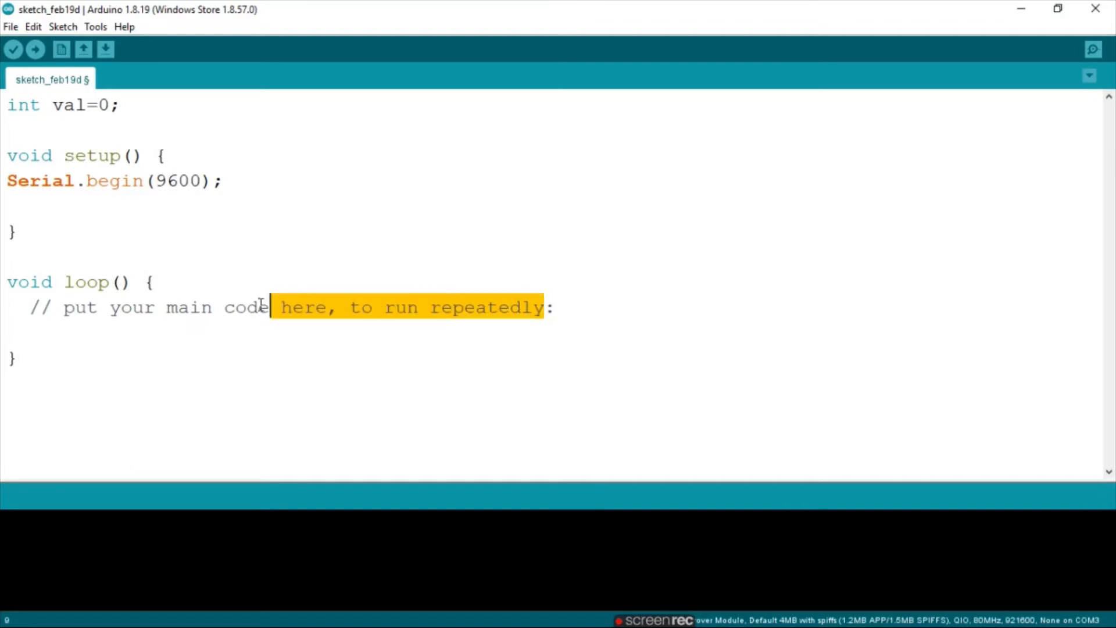
key("Delete")
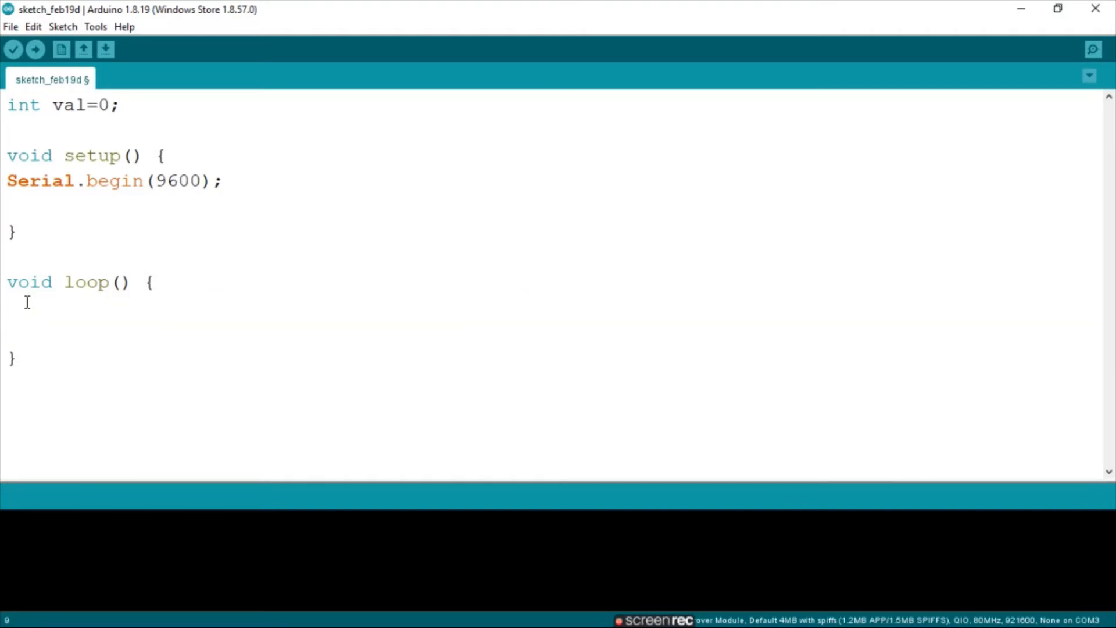
type("Serial")
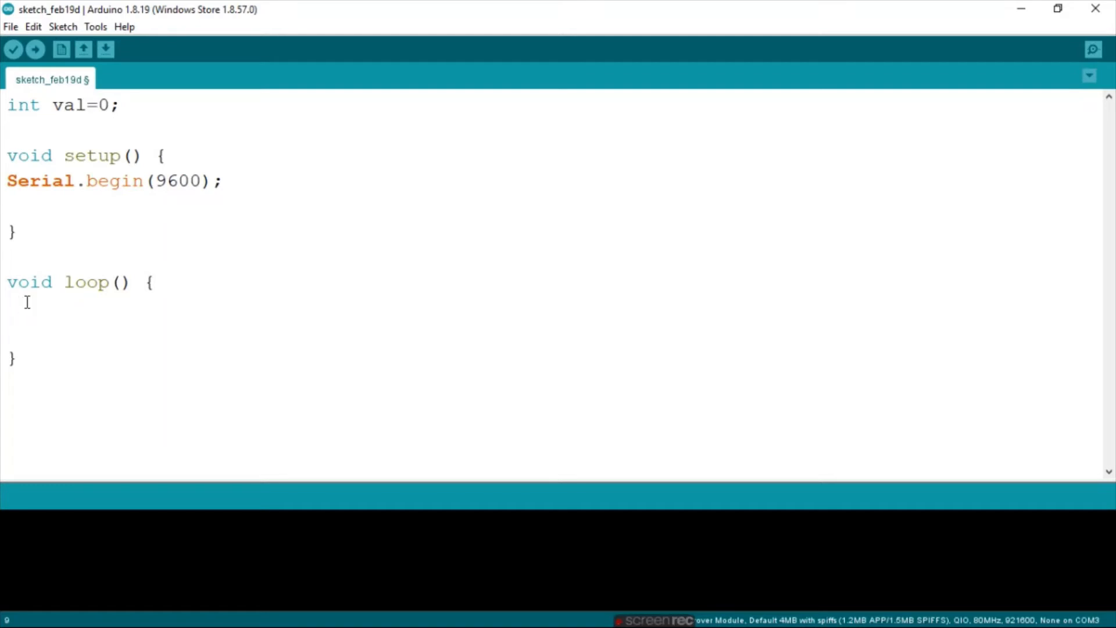
type("va")
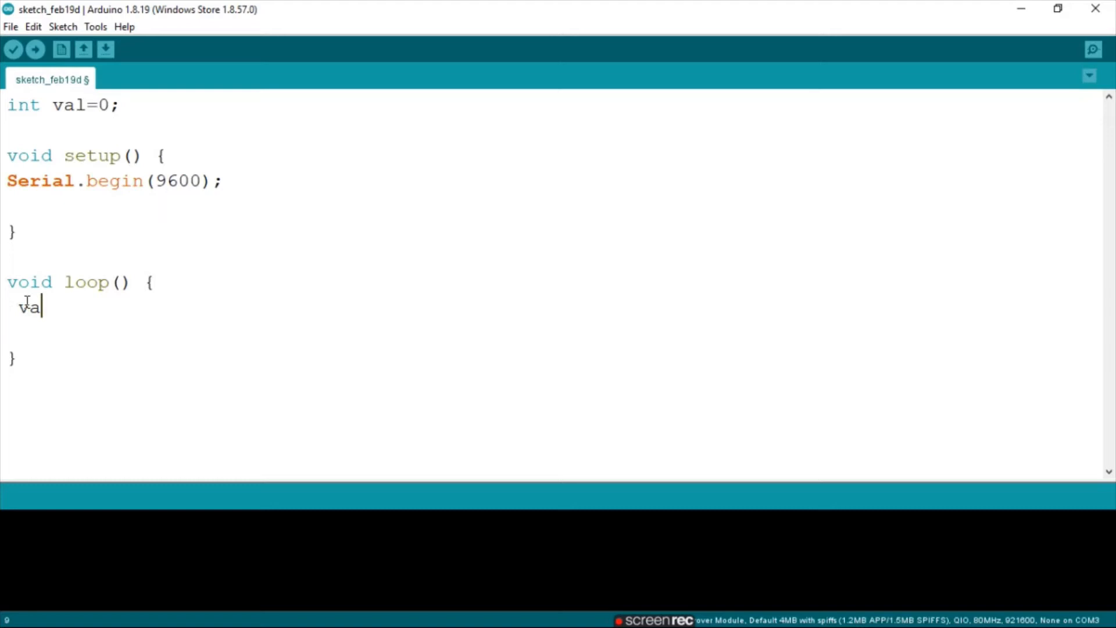
type("=hall")
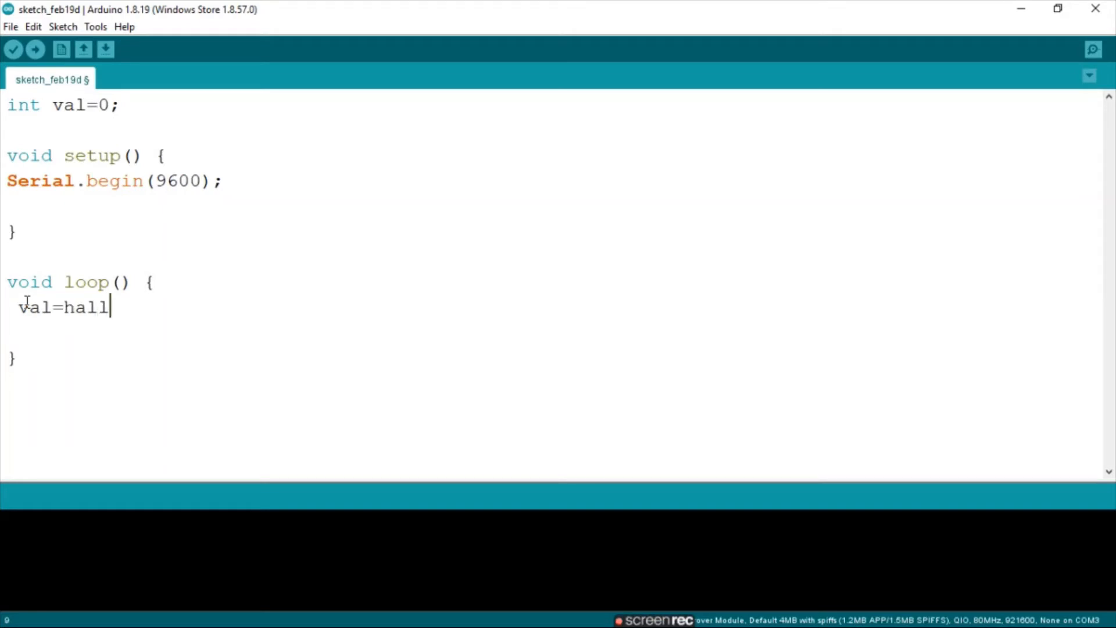
type("Read(0")
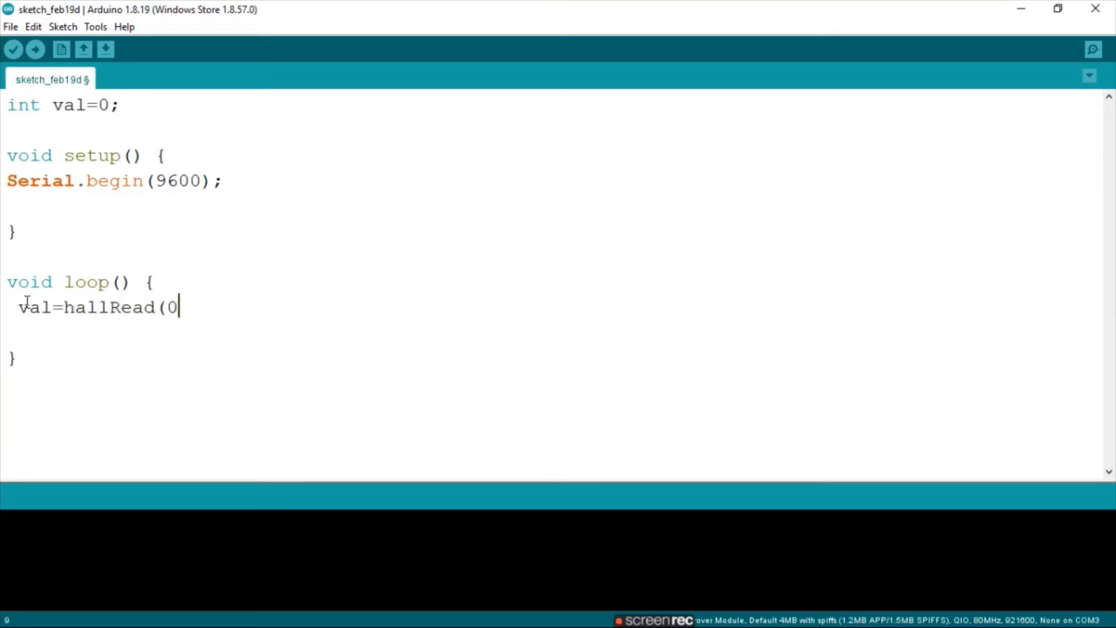
type(");")
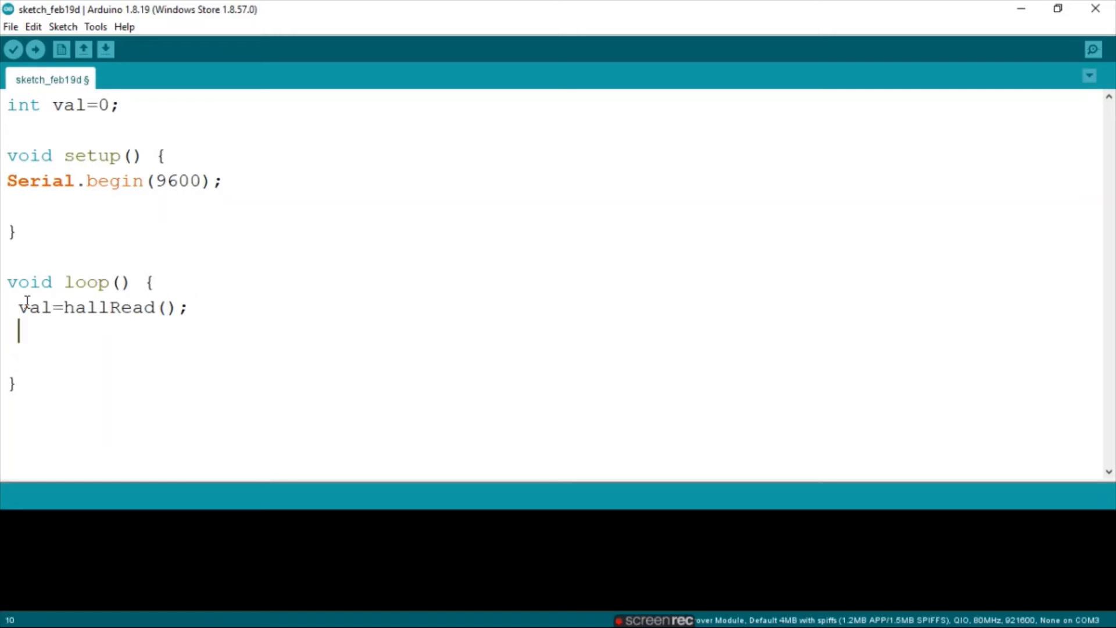
Add Serial.println(val); and delay(200); to loop, then start the upload
type("Se")
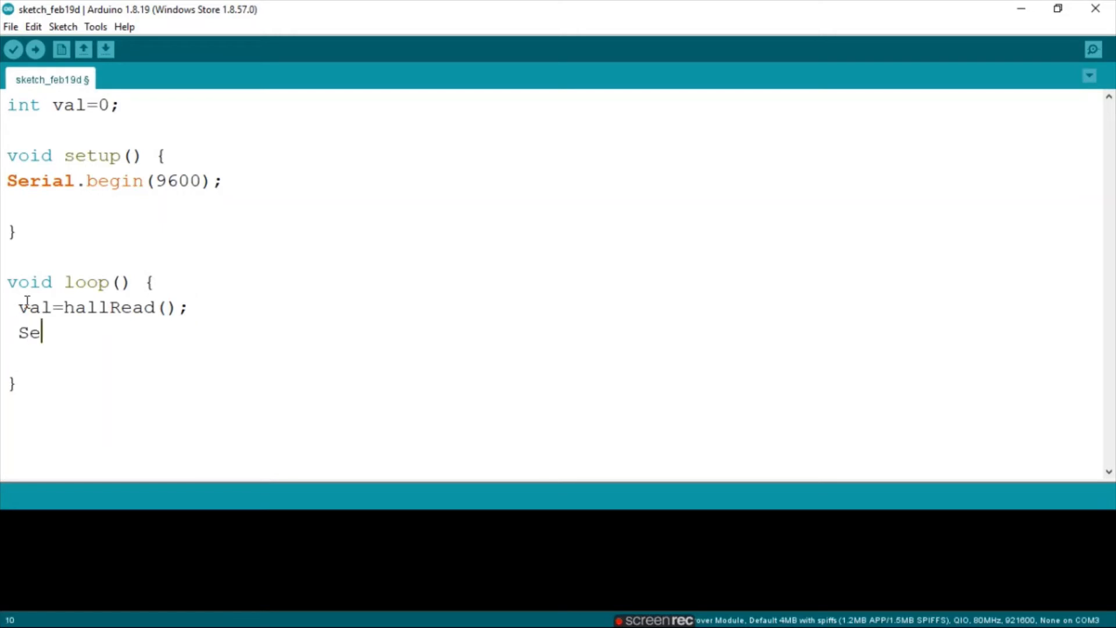
type("rial.pri")
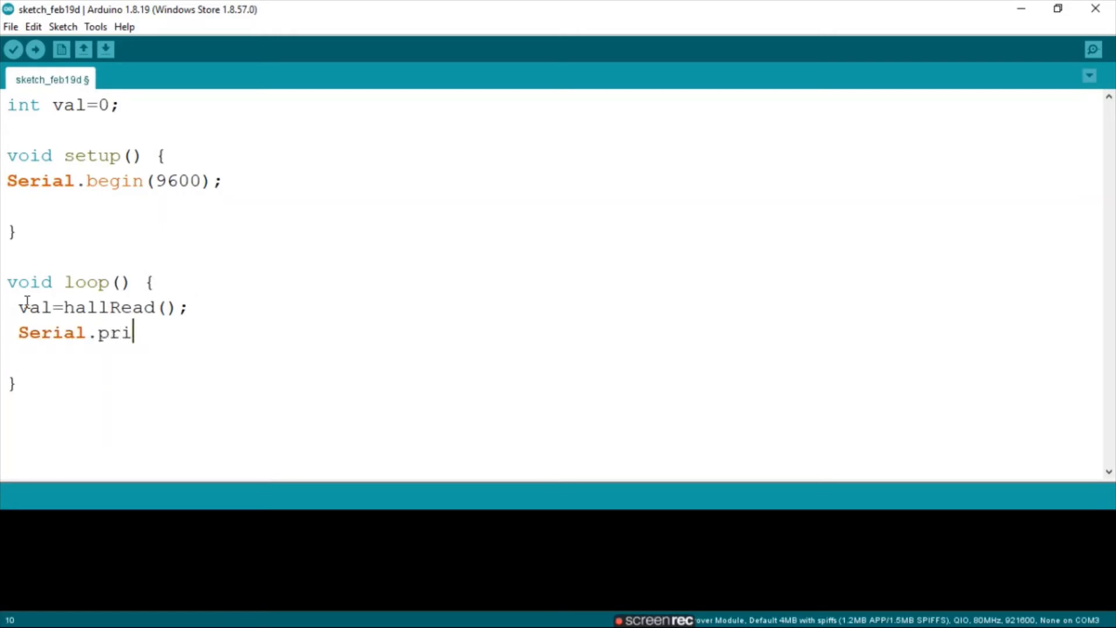
type("ntln")
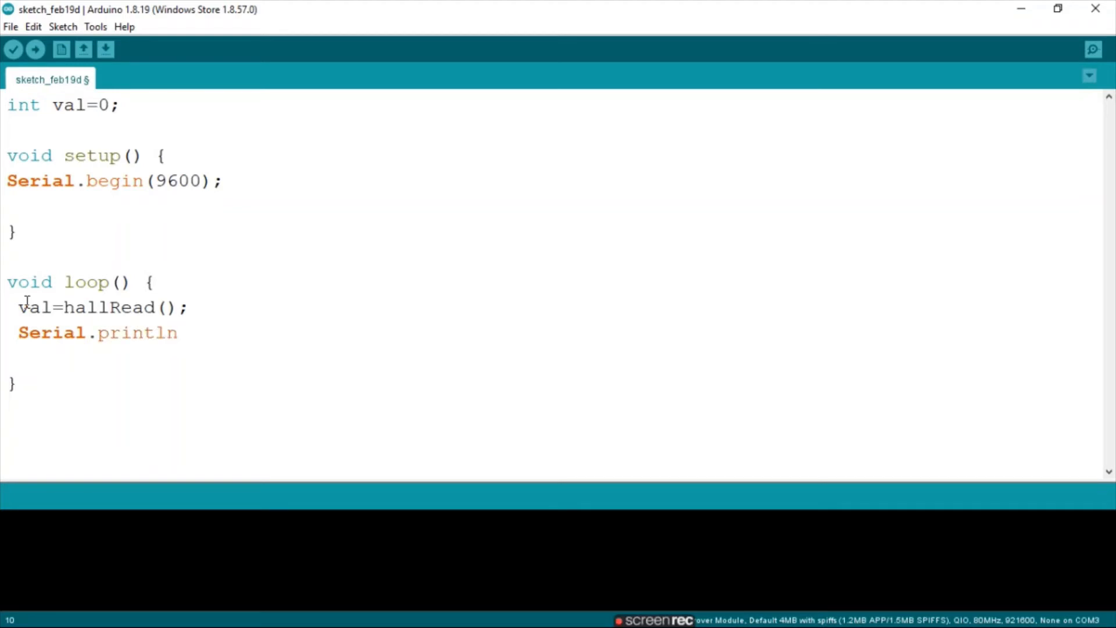
type("(va")
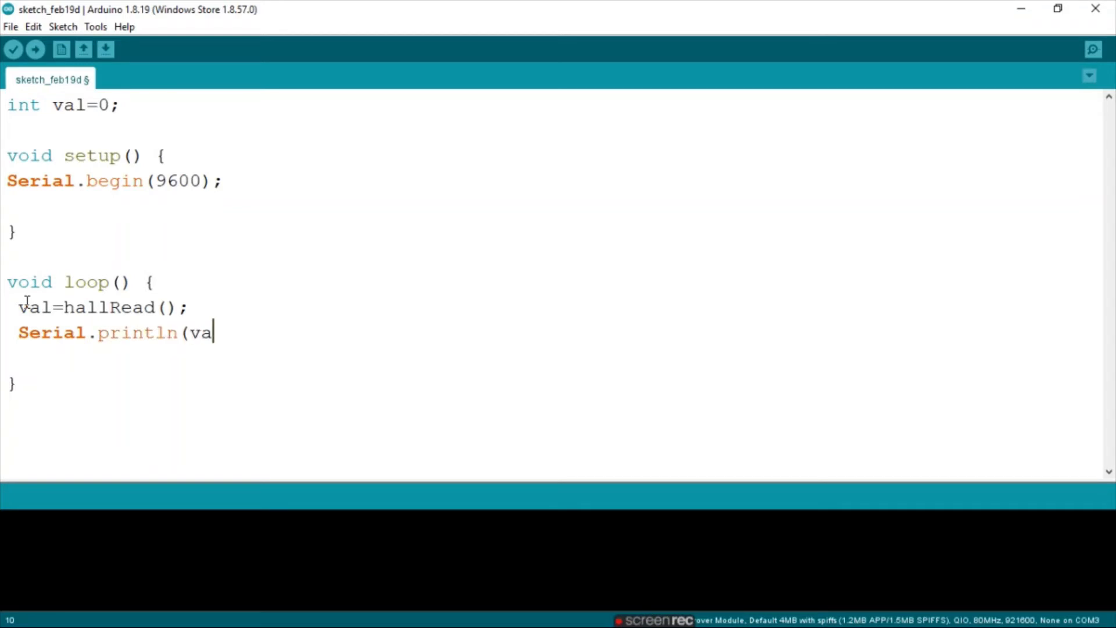
type("l);")
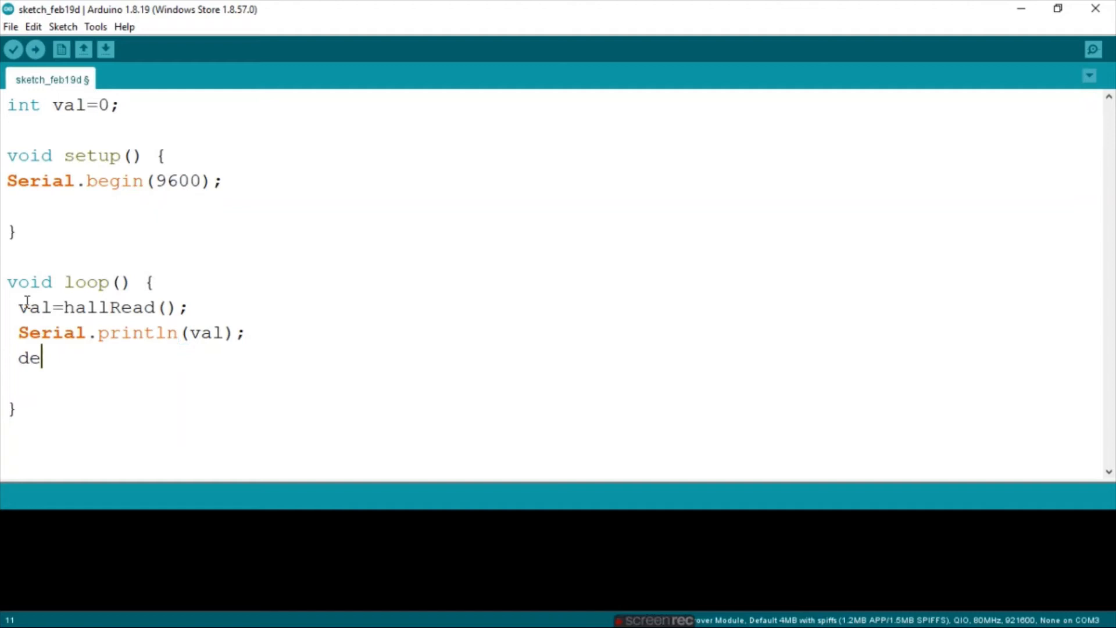
type("lay(2")
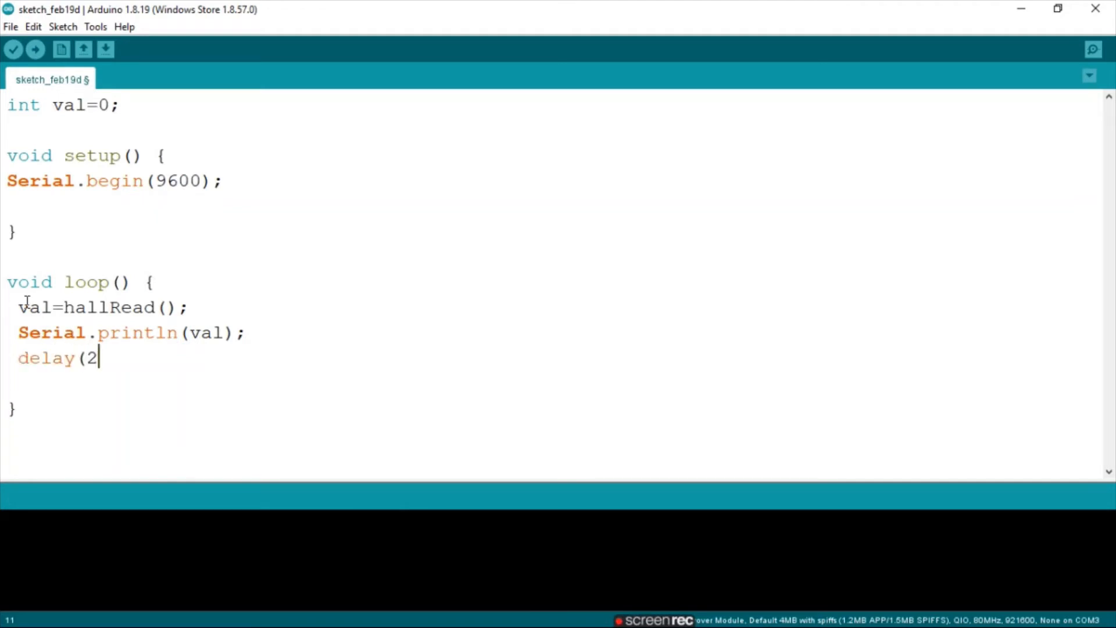
type("00);")
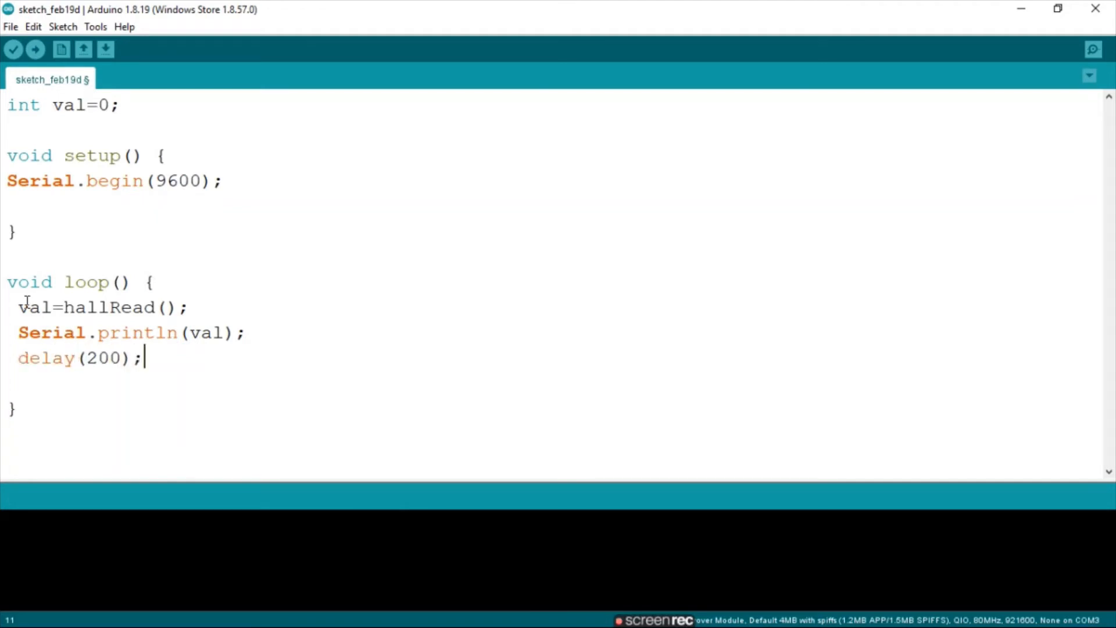
left_click(35, 49)
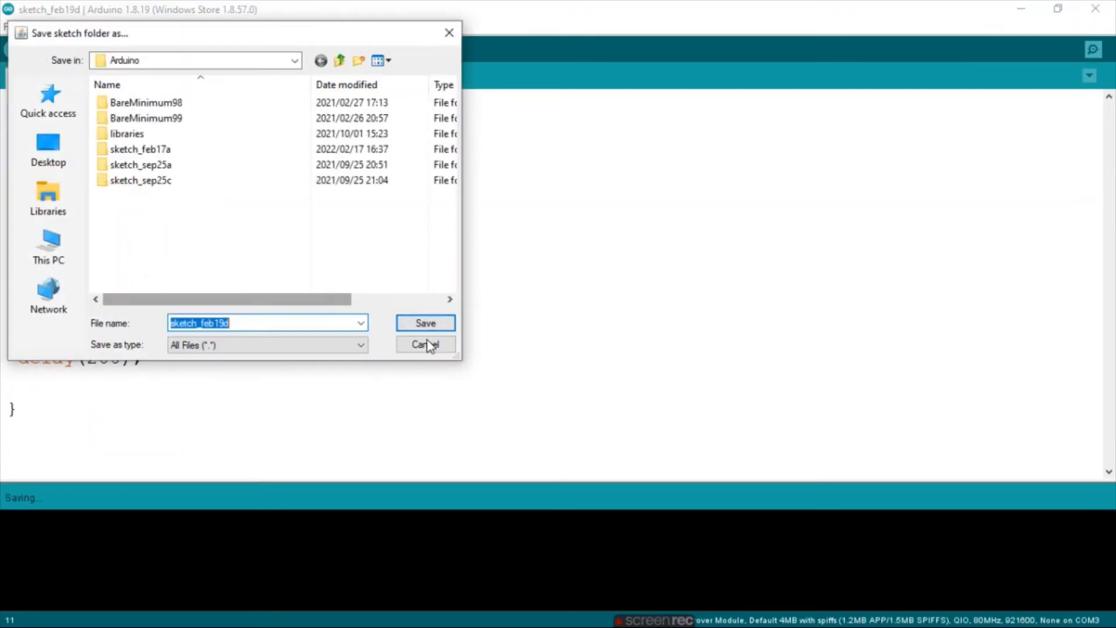
Save the sketch under its default name, upload it, and briefly view the Serial Monitor readings
left_click(424, 323)
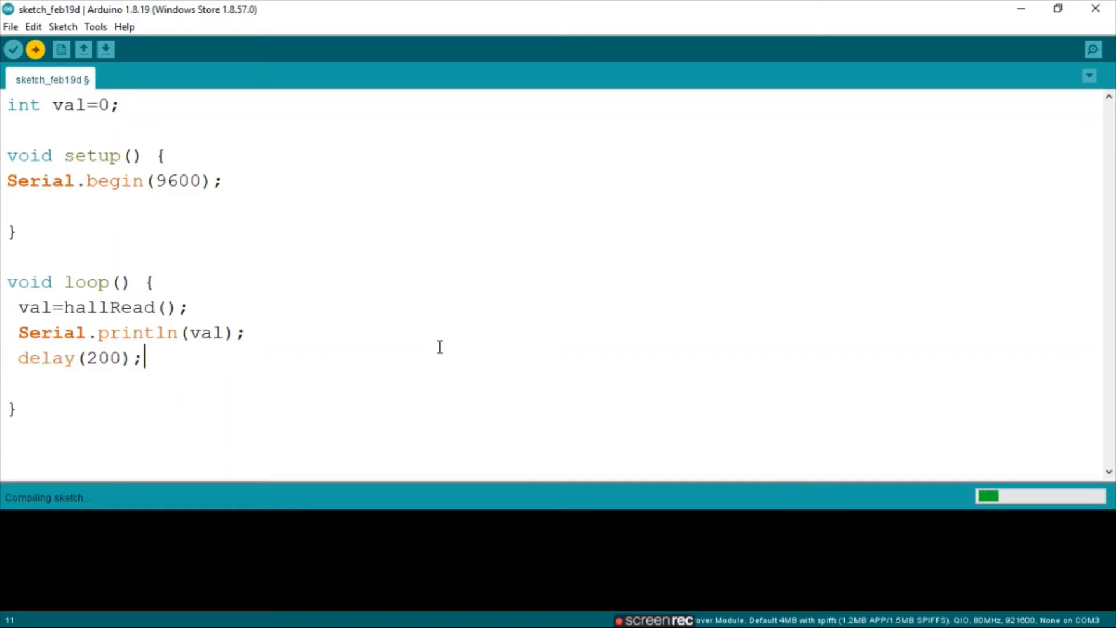
left_click(1093, 49)
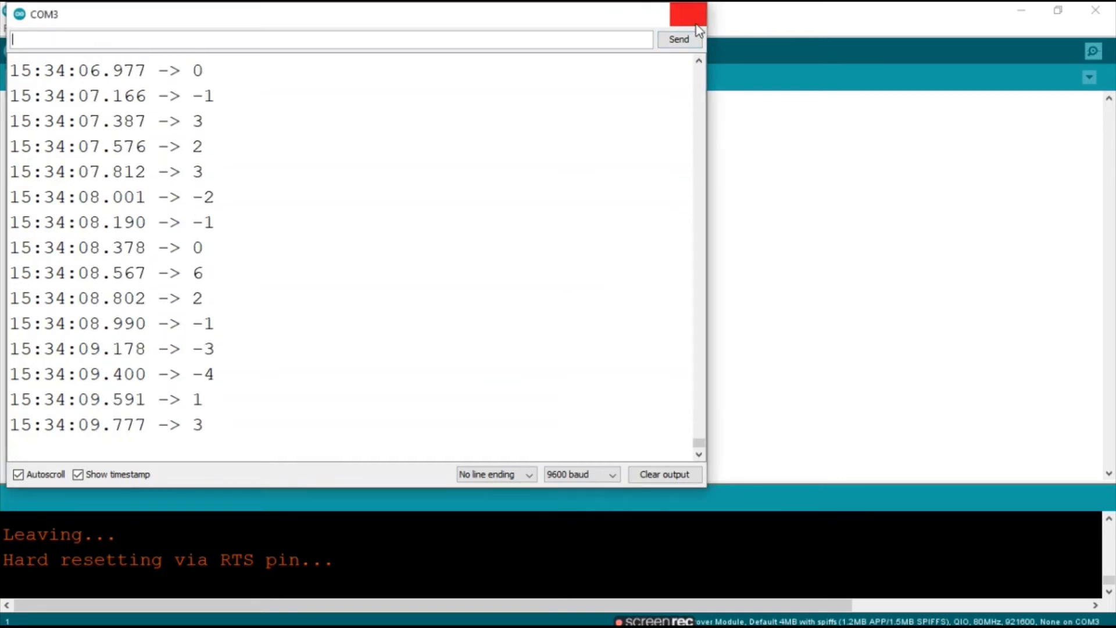
left_click(687, 13)
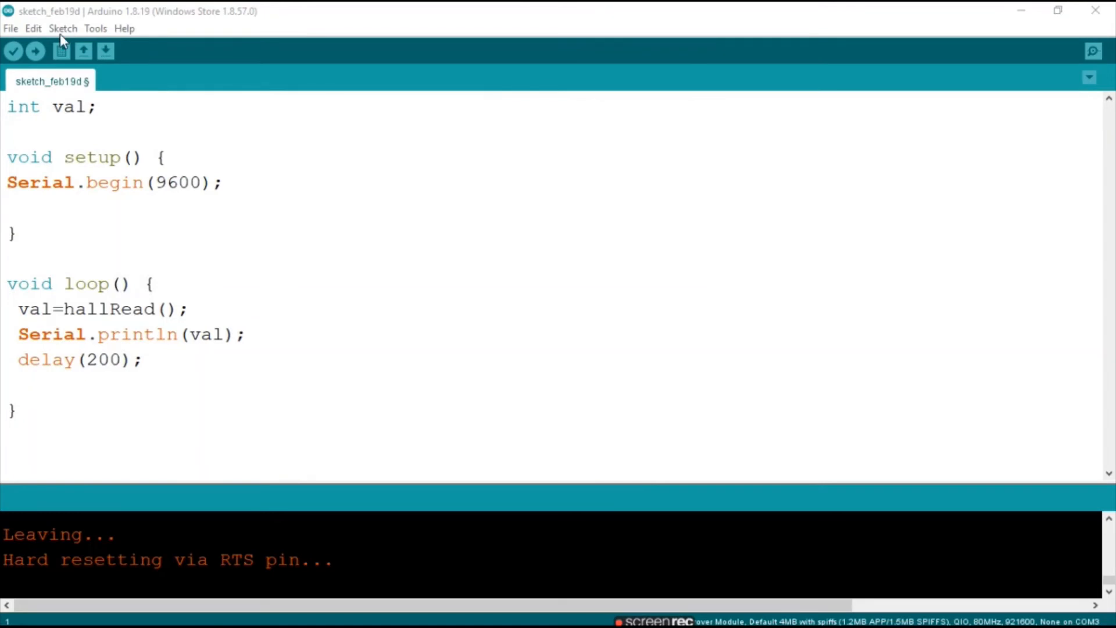
Graph the incoming hall readings live via Tools > Serial Plotter
left_click(95, 28)
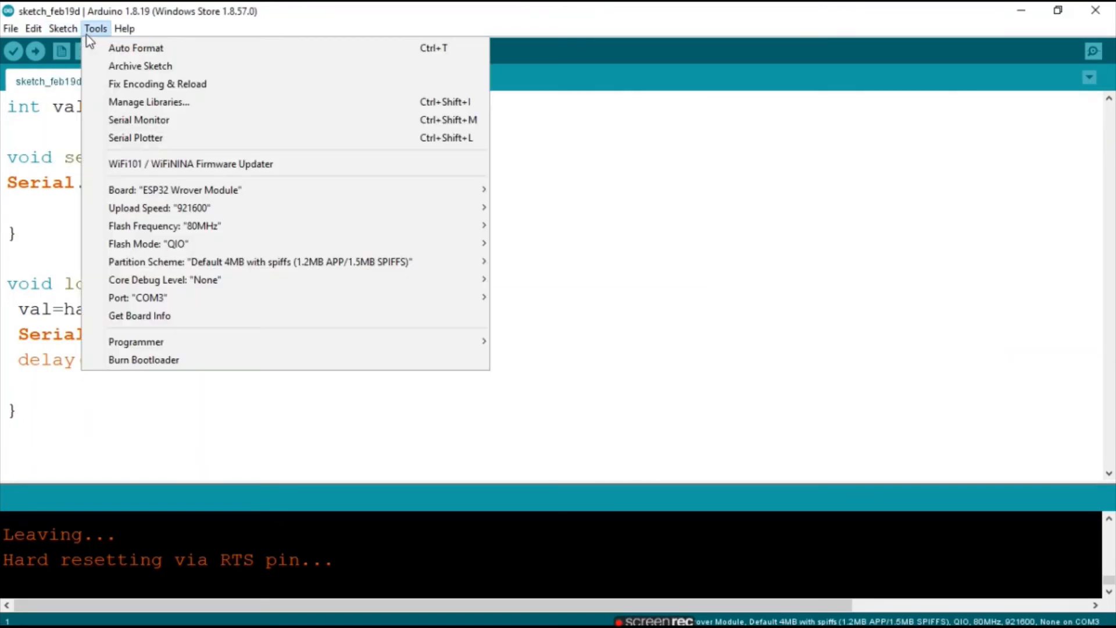
mouse_move(136, 137)
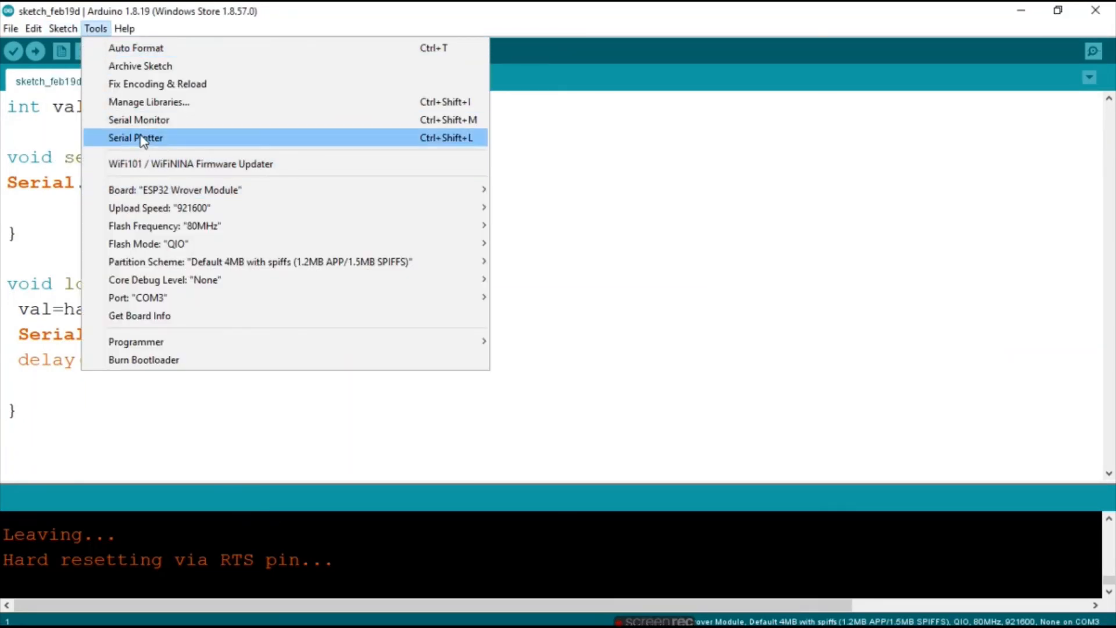
left_click(136, 138)
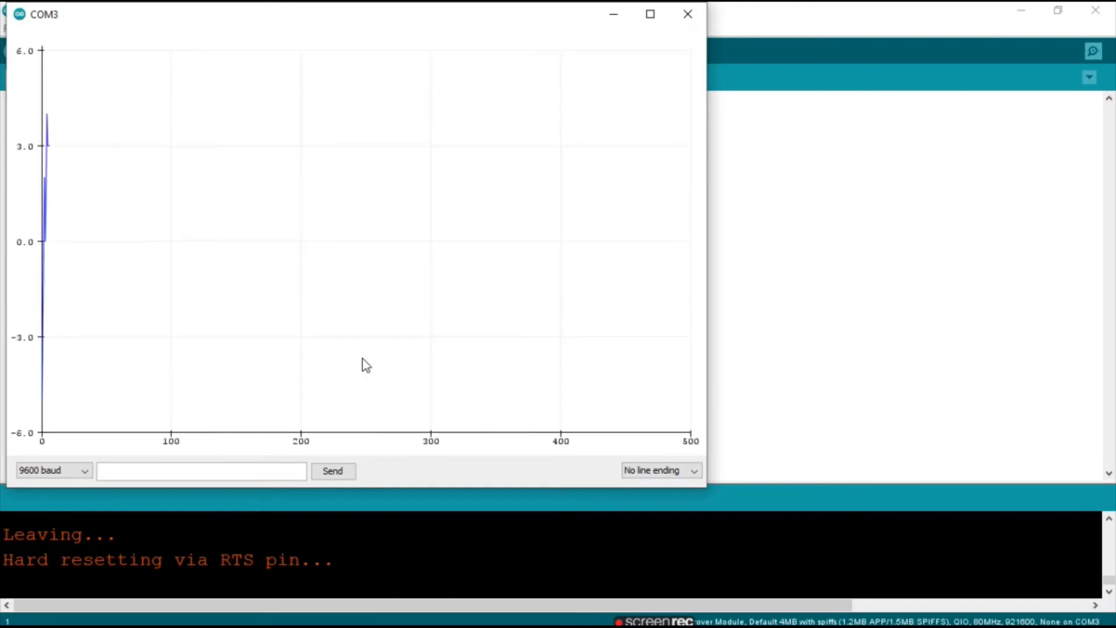